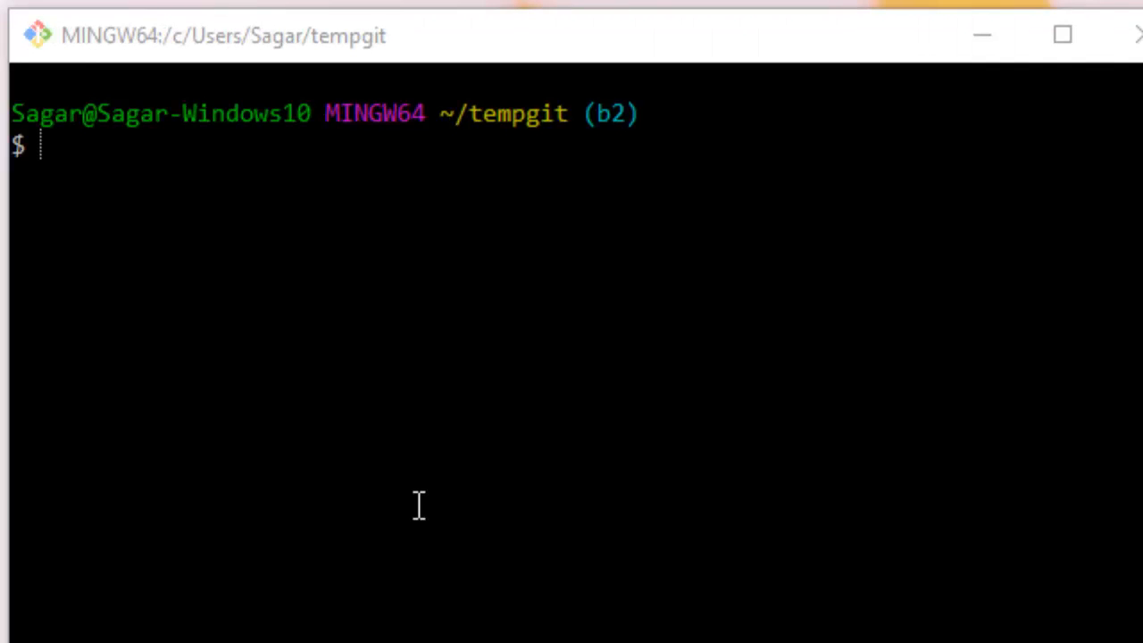
Step: Run git log -3 to list the three latest commits on branch b2
left_click(414, 504)
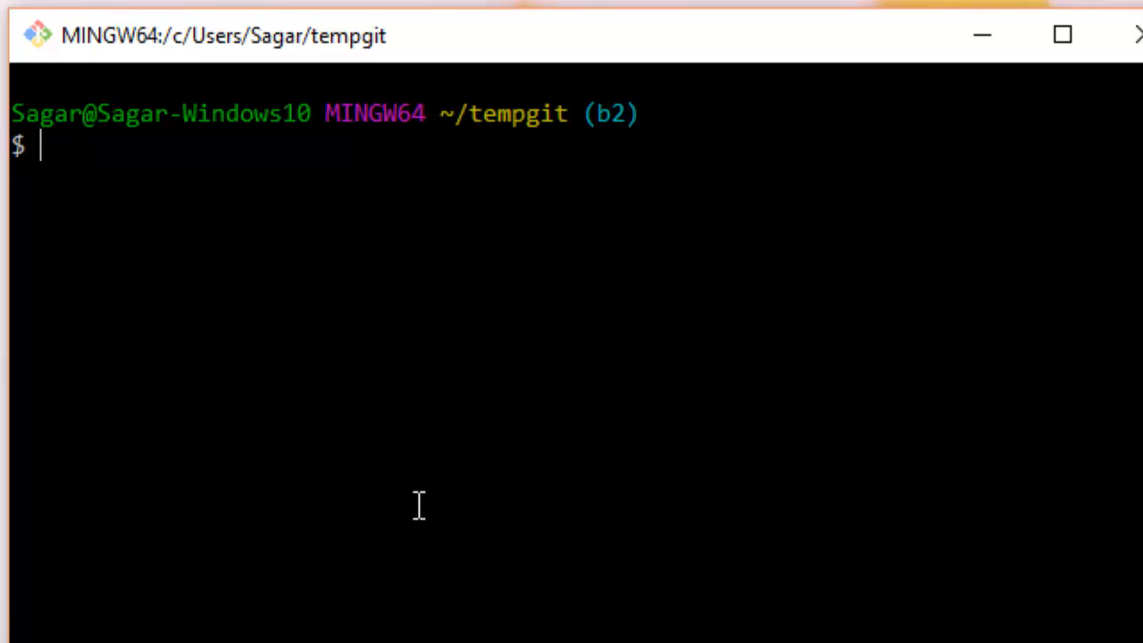
type("git log -3")
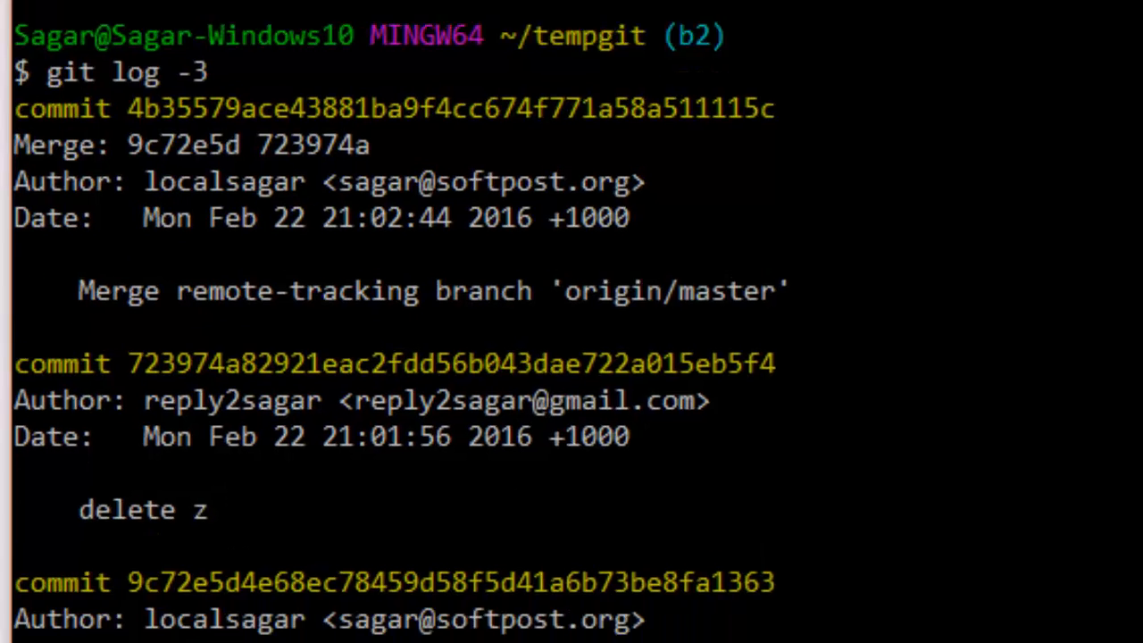
type("git bra")
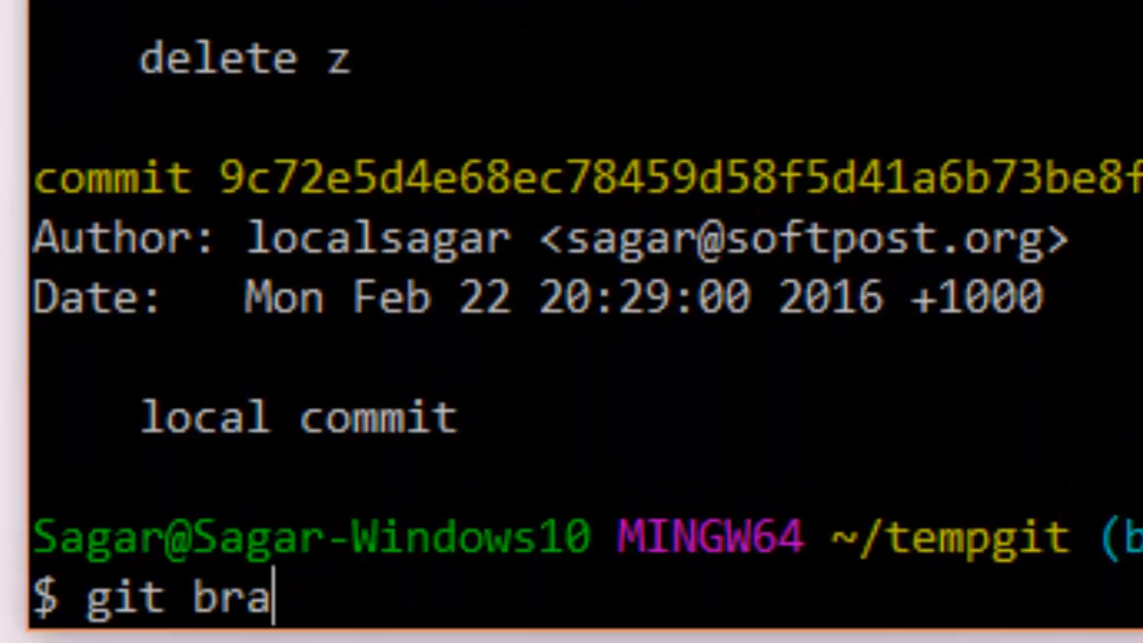
type("nch")
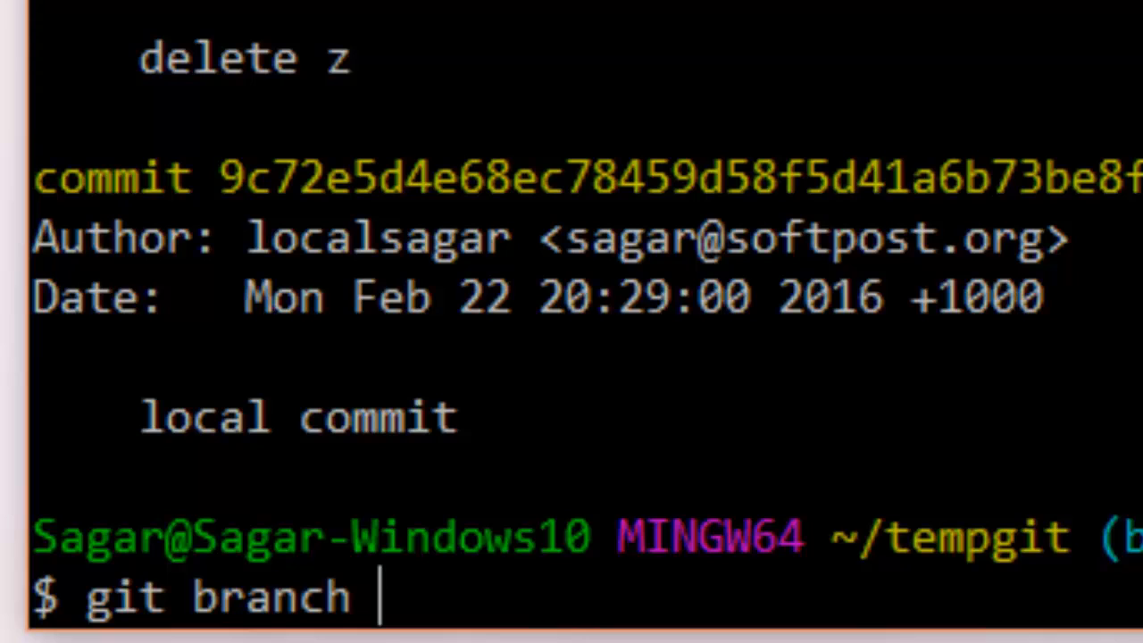
type("b3")
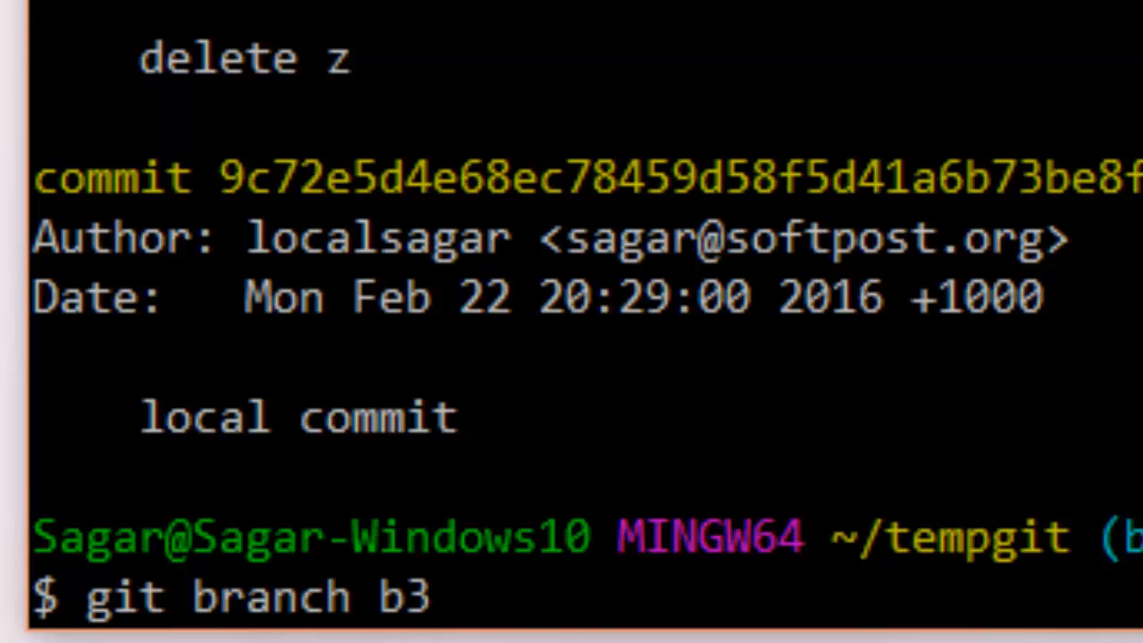
key("BackSpace")
type("git checko")
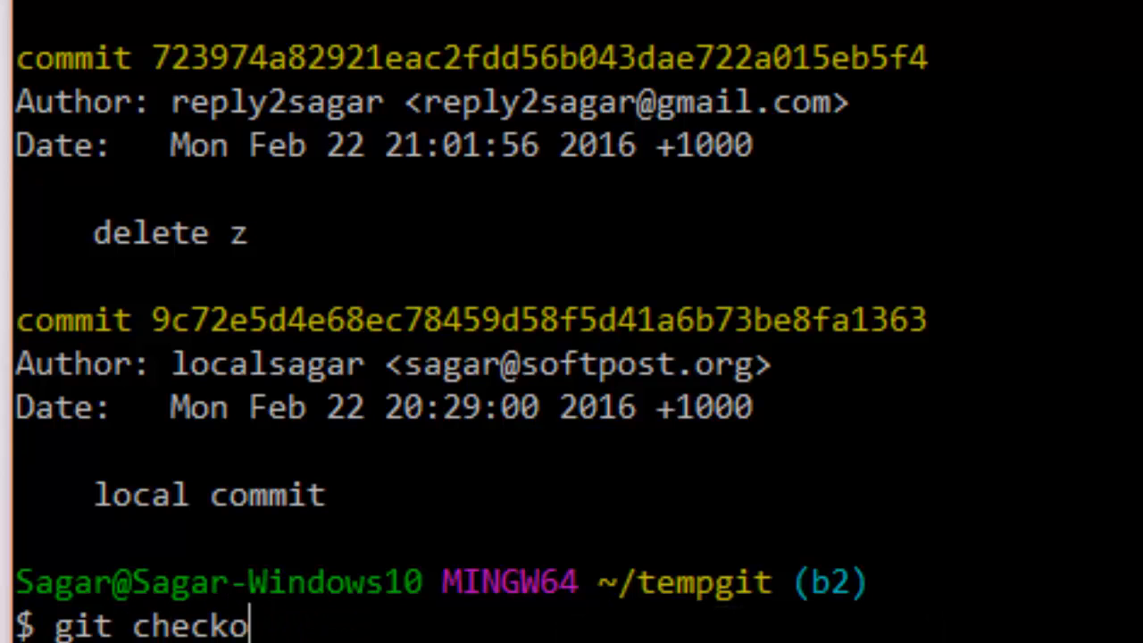
Step: Check out commit 723974a as detached HEAD and create branch b3 from it
type("ut")
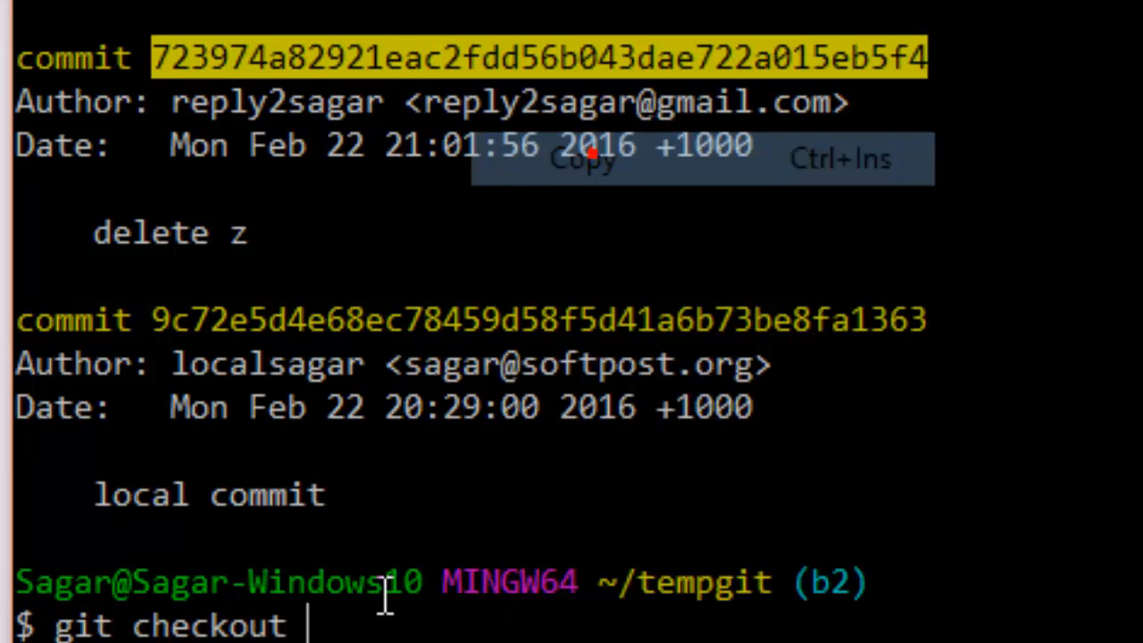
left_click(447, 200)
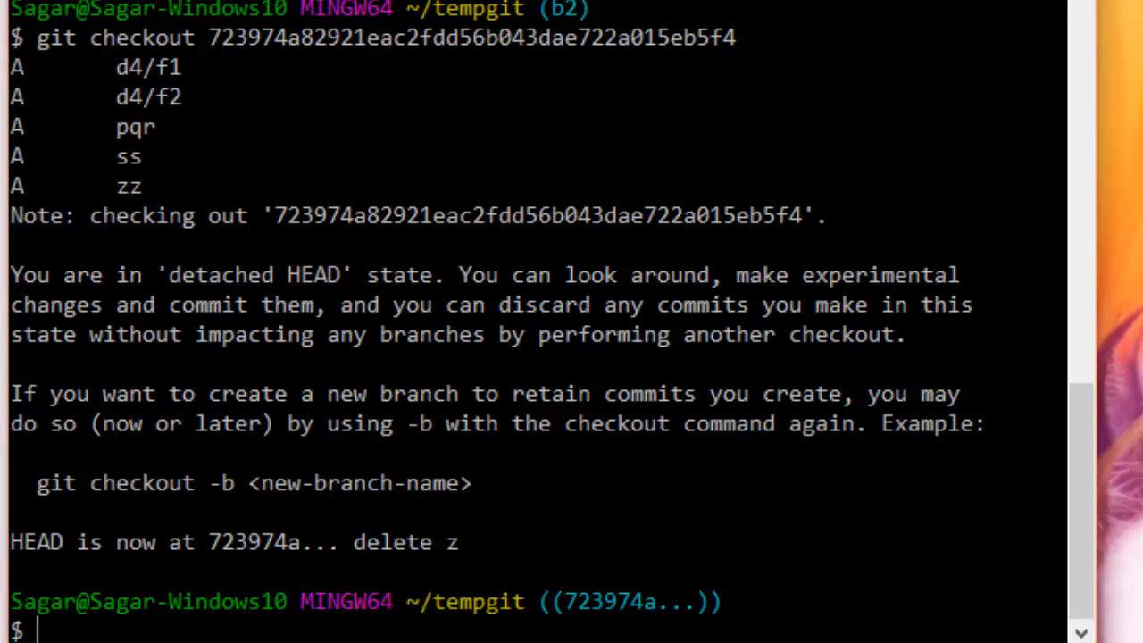
type("git checkout 723974a82921eac2fdd56b043dae722a015eb5f4")
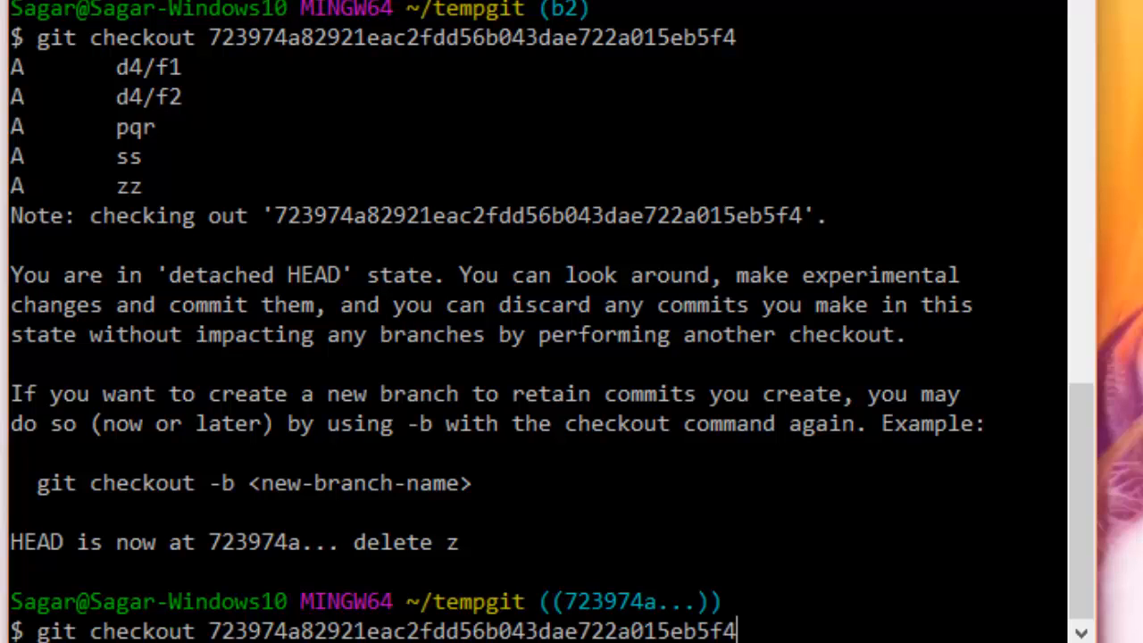
type("git log")
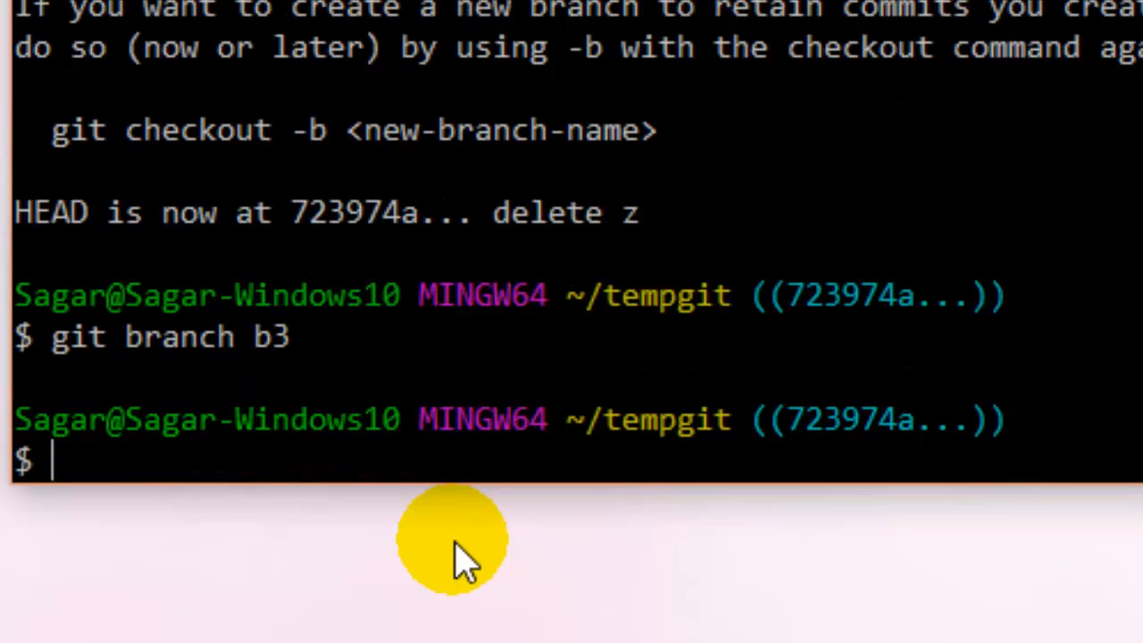
Step: Run git checkout b3 to switch to the new branch, correcting a typo
type("git checkout b3")
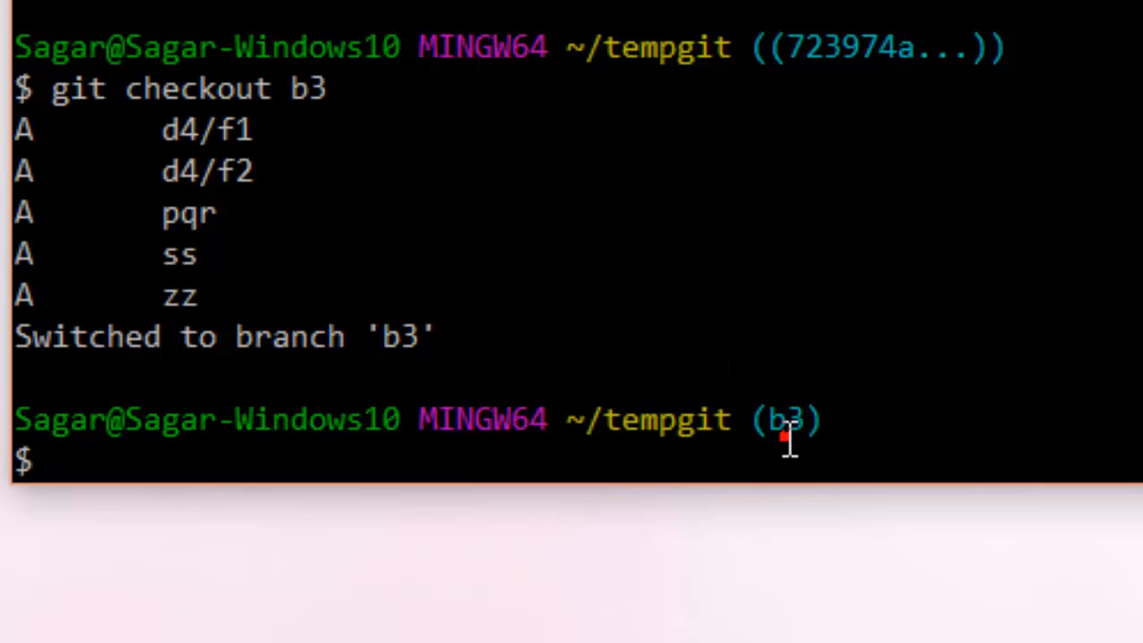
mouse_move(711, 370)
type("got")
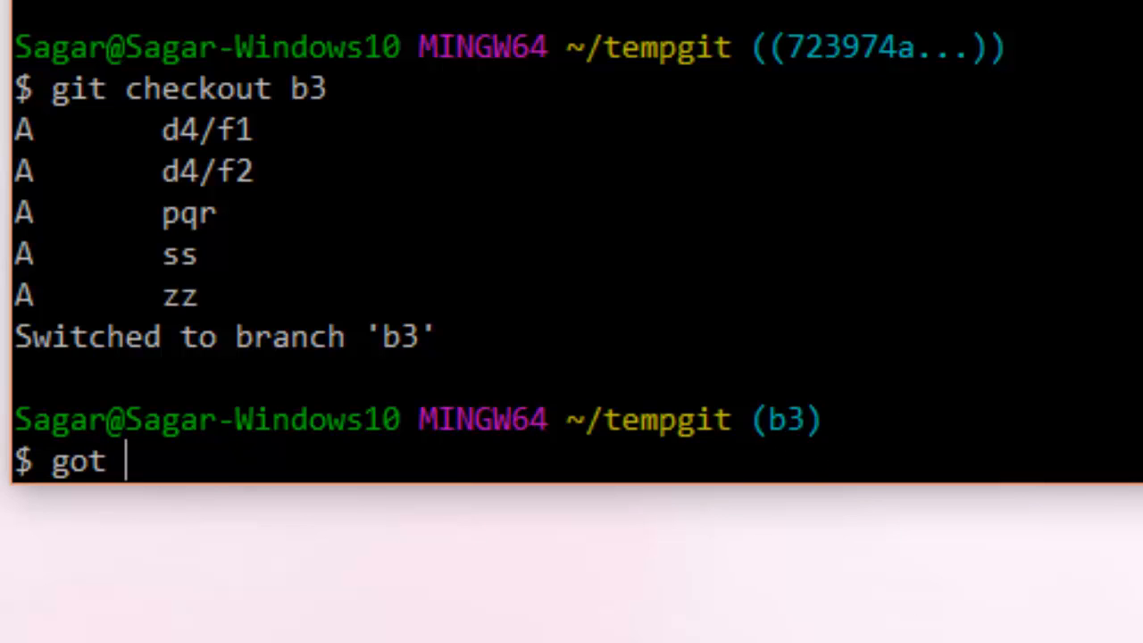
key("BackSpace")
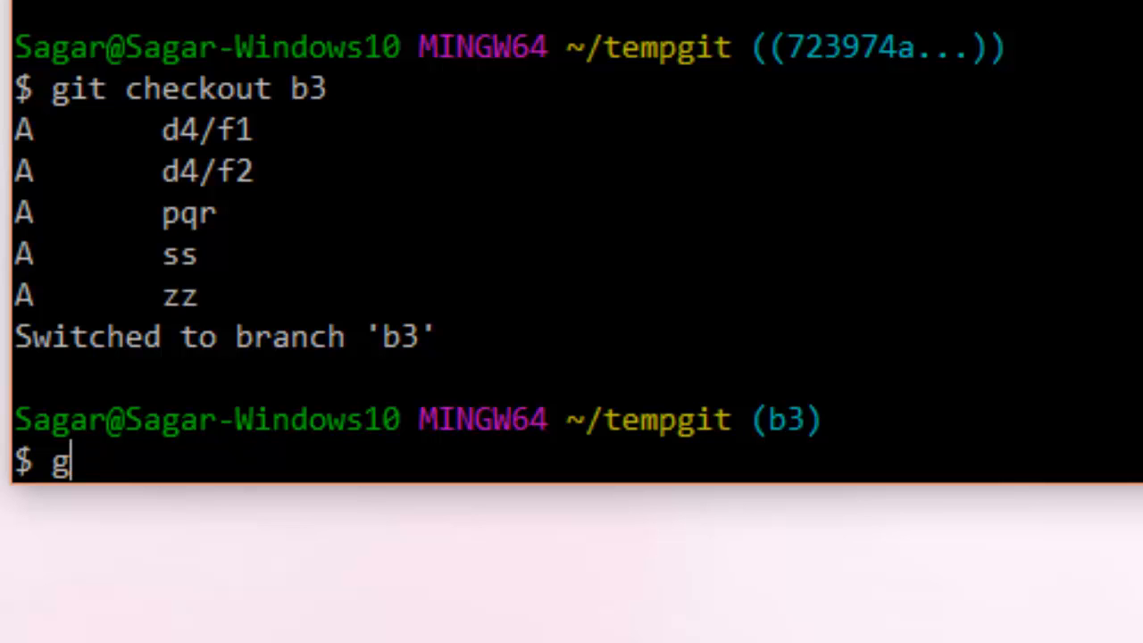
Step: Run git log -3 to show b3's latest commits, topped by delete z (723974a)
type("it log -")
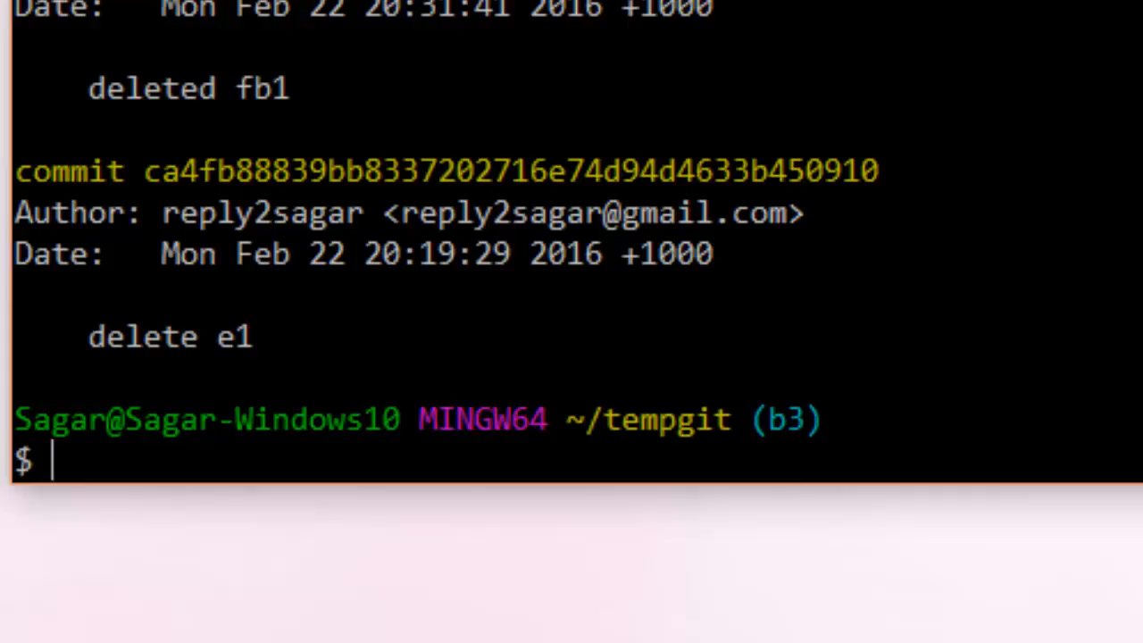
type("git log -3")
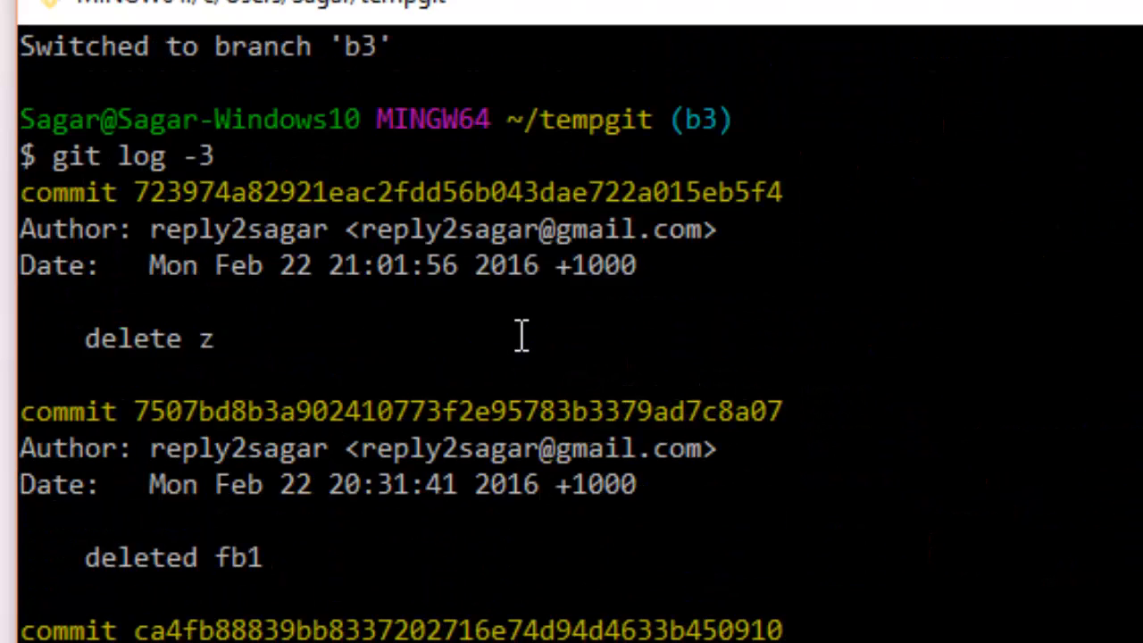
scroll("down", 3)
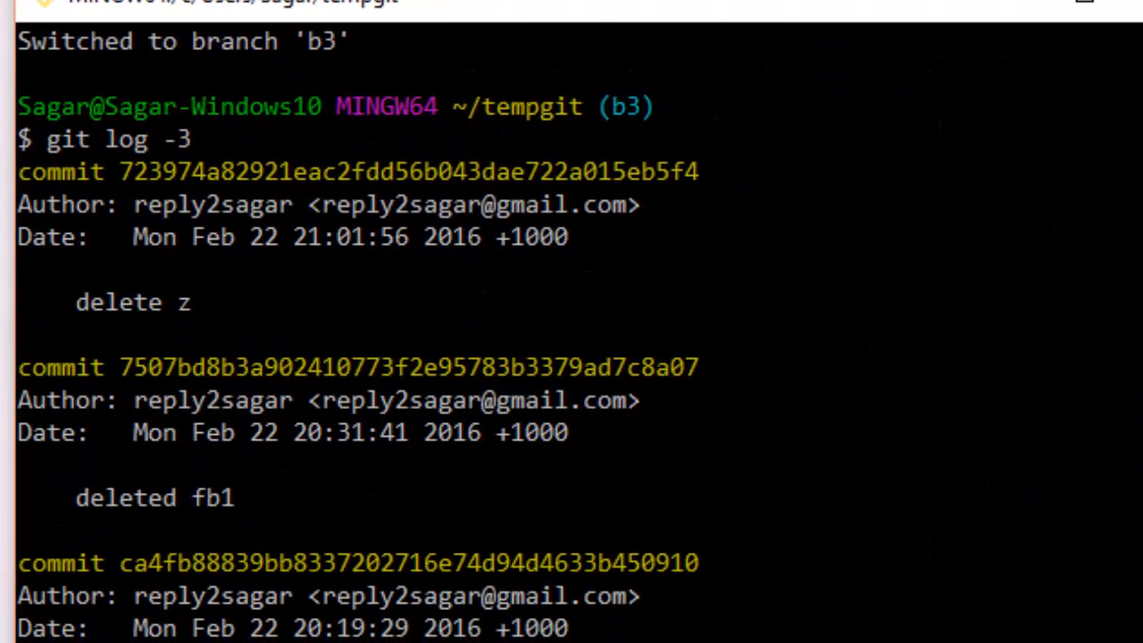